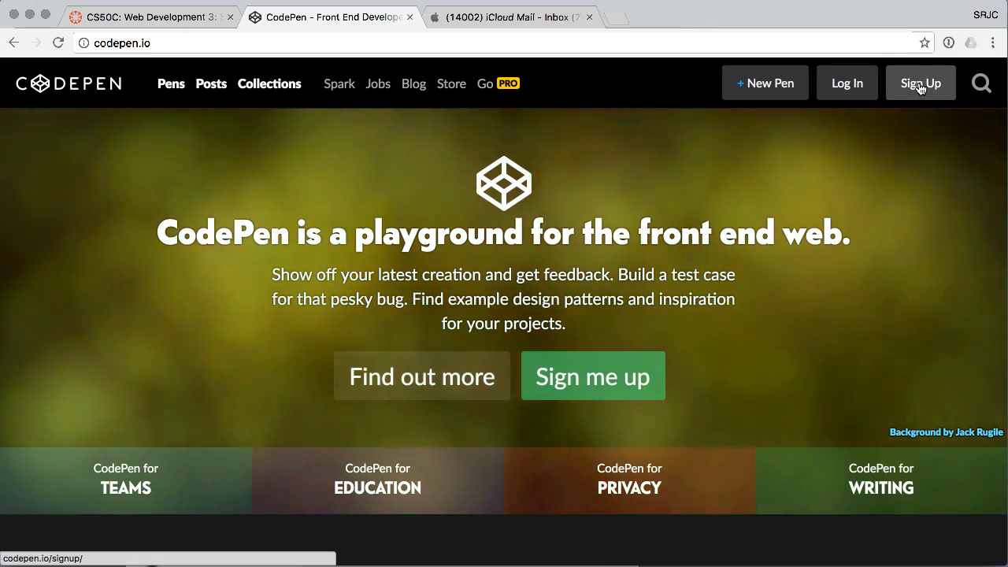
Step: Open the Sign Up plan page and scroll down to the Free Plan option
click(920, 82)
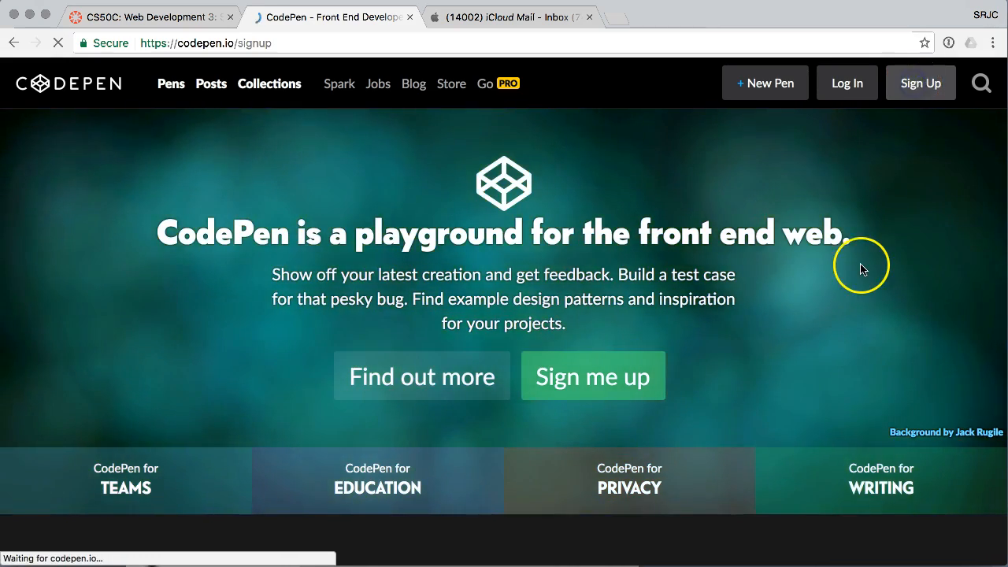
click(592, 376)
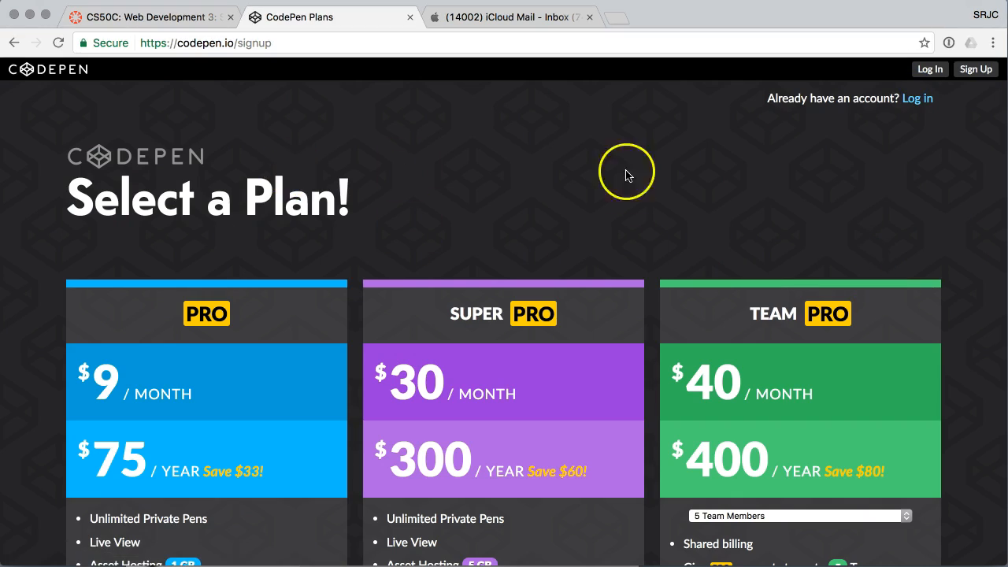
mouse_move(352, 270)
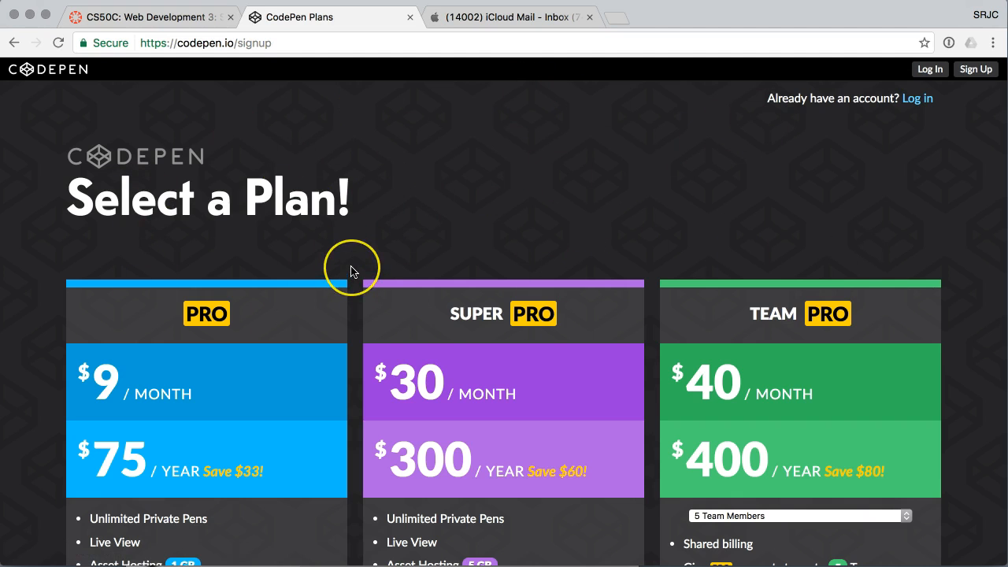
scroll(down, 3)
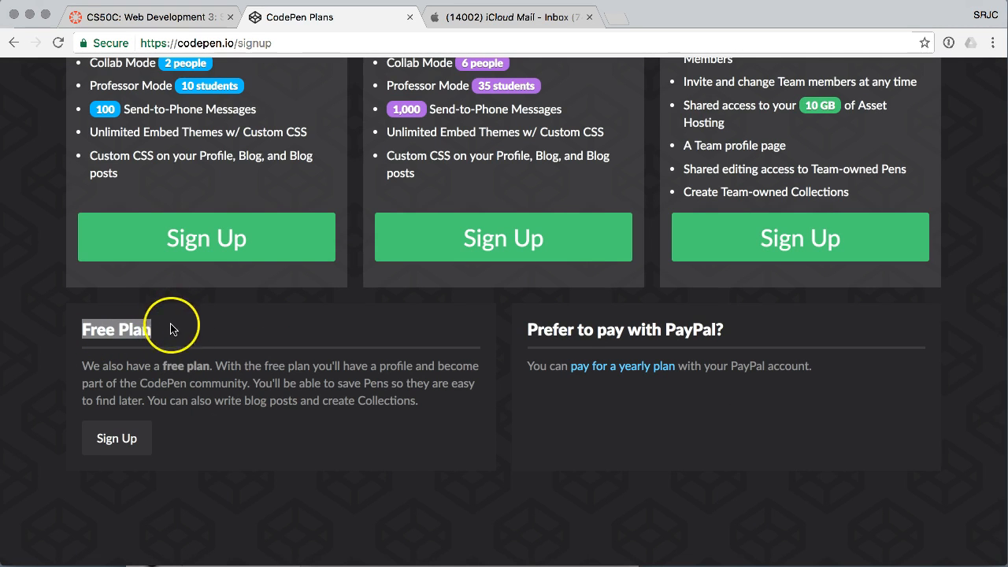
mouse_move(116, 437)
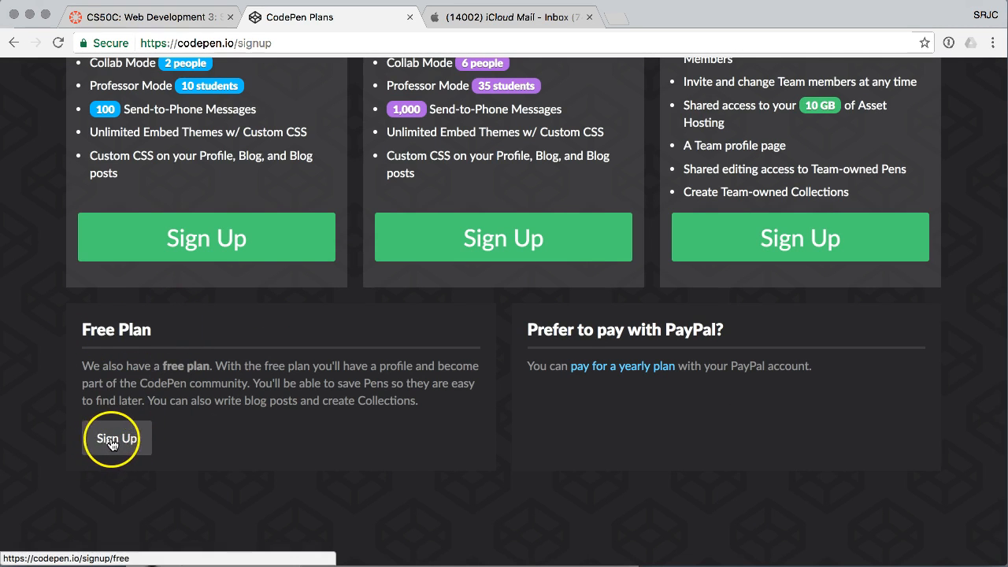
click(116, 438)
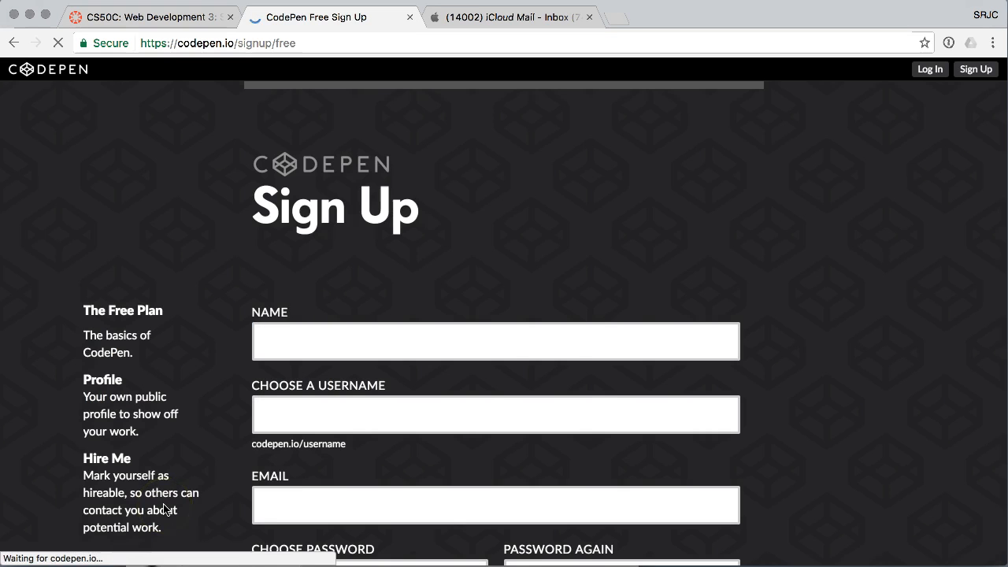
scroll(down, 3)
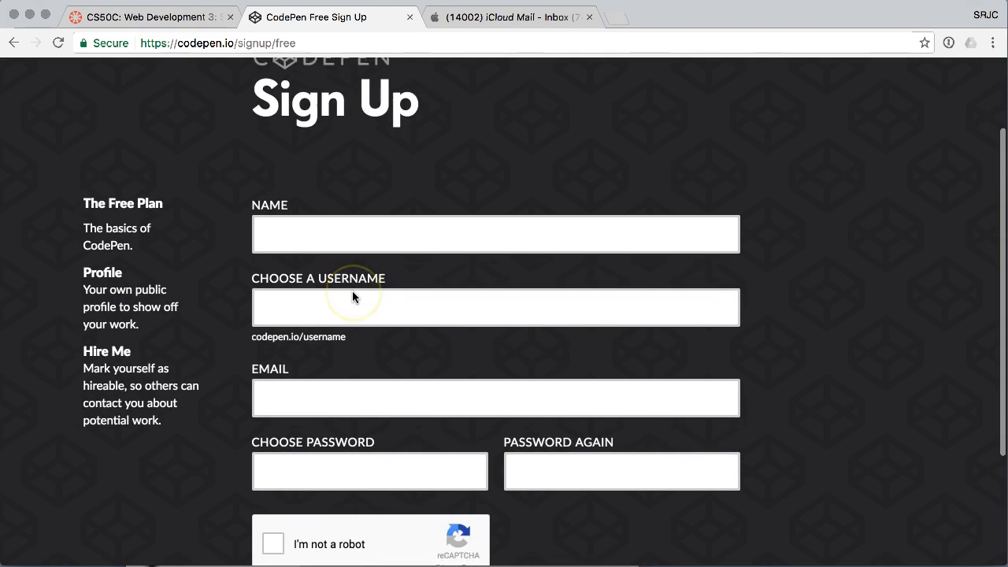
click(495, 233)
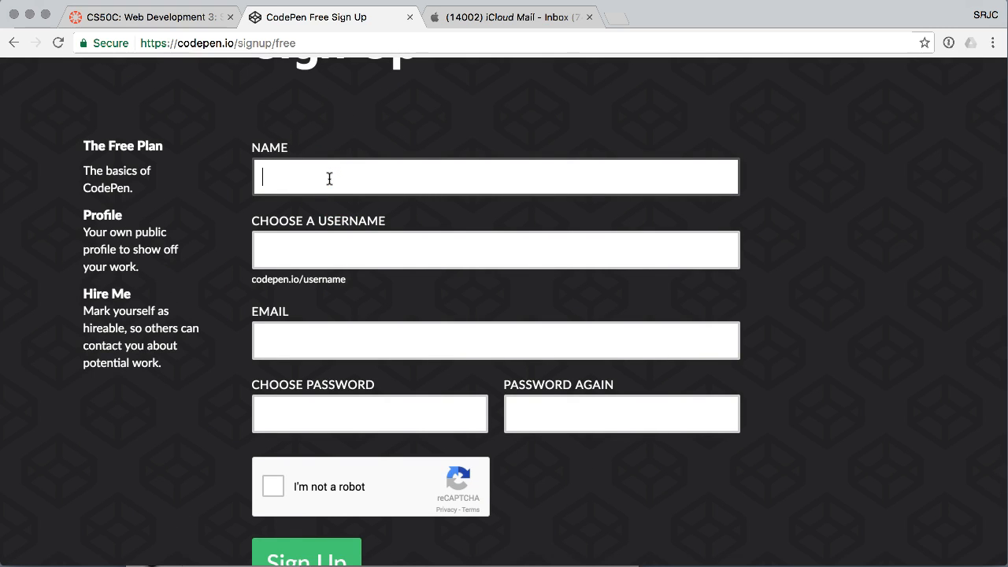
text(Randy Hall)
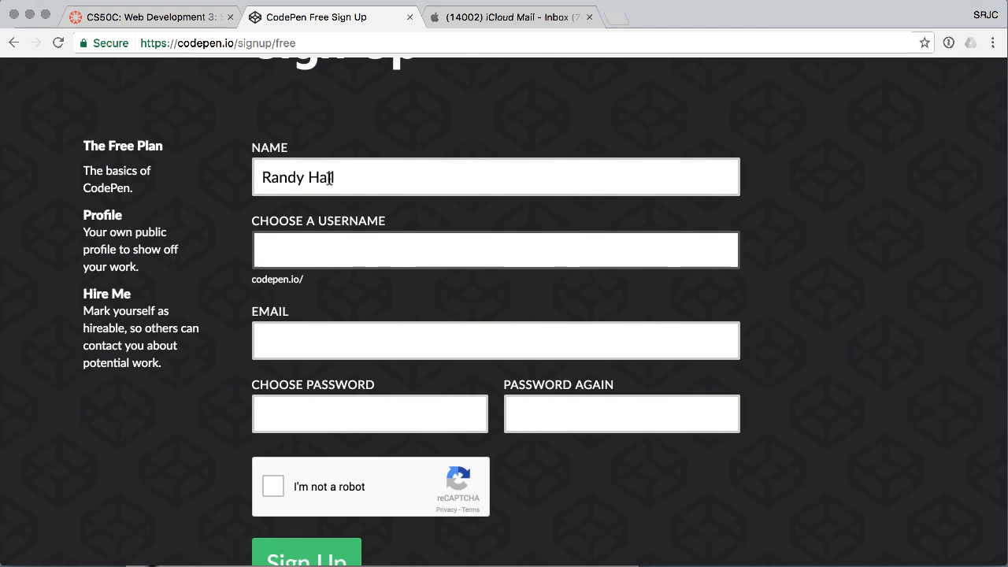
text(randythehelpfulpineapple)
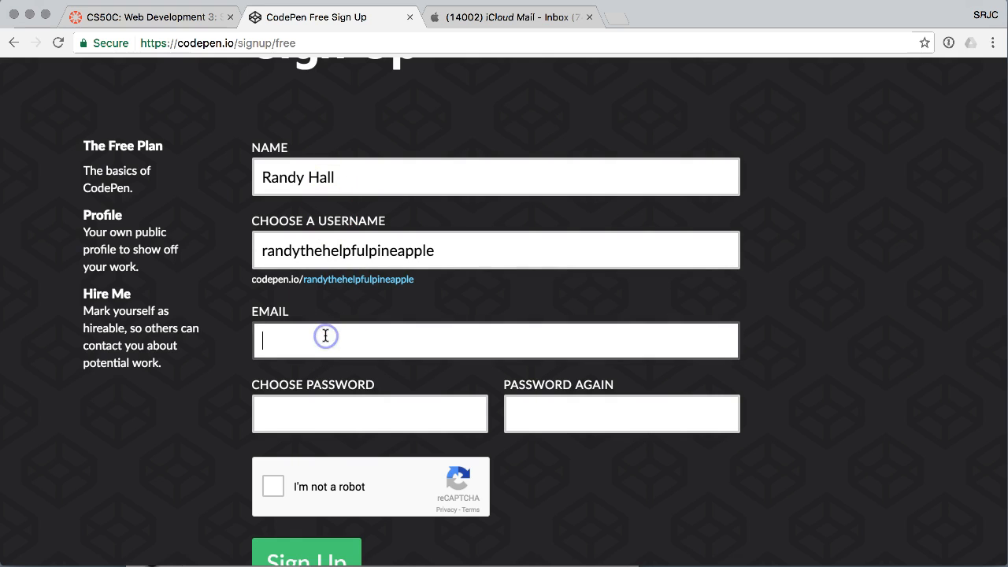
mouse_move(325, 335)
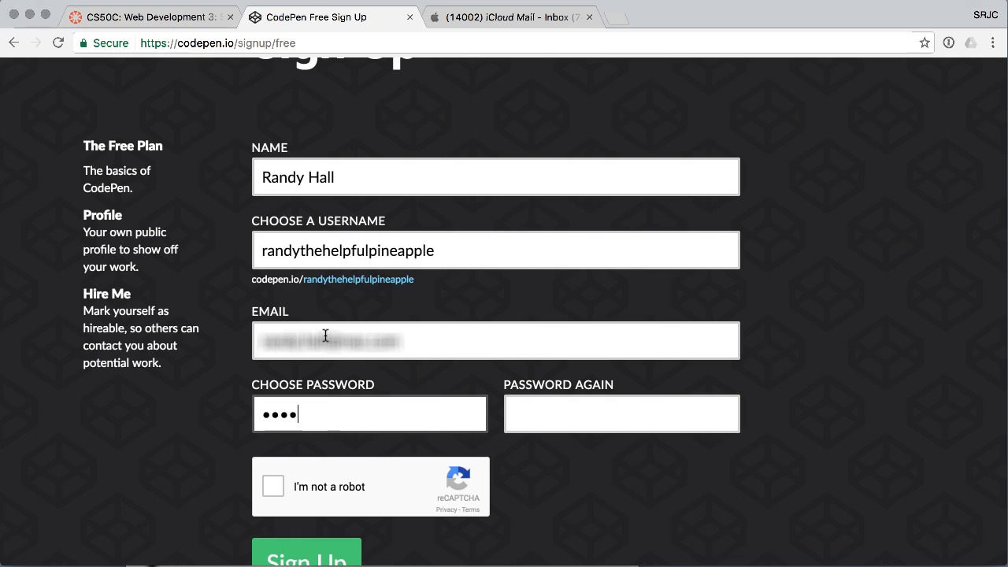
Step: Enter the password and tick the 'I'm not a robot' checkbox
text(••••)
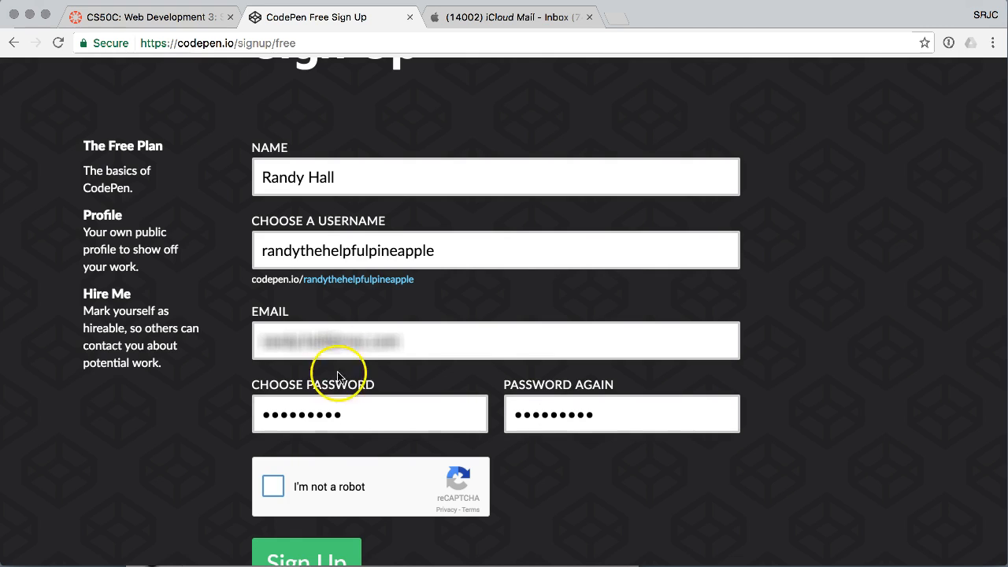
scroll(down, 3)
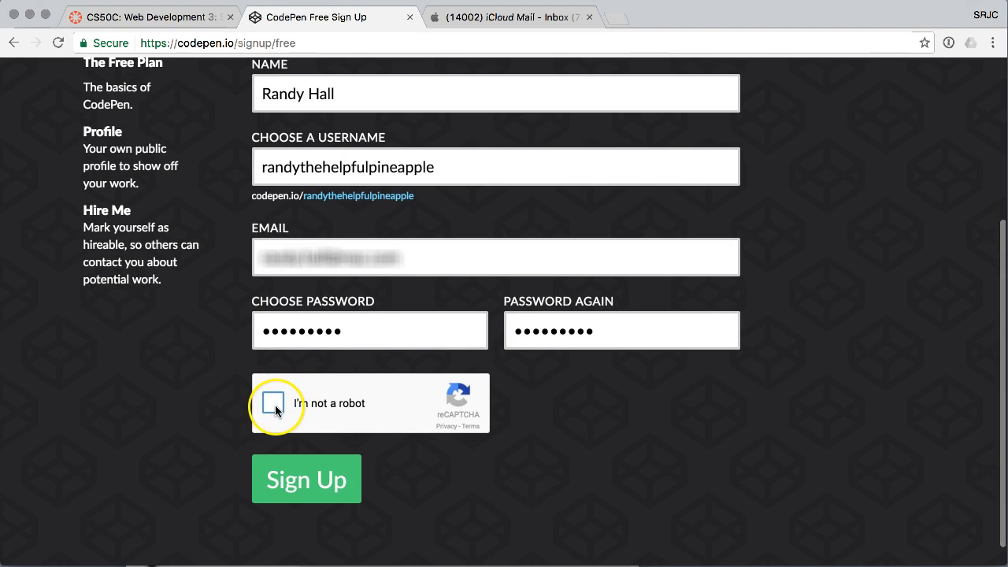
click(274, 403)
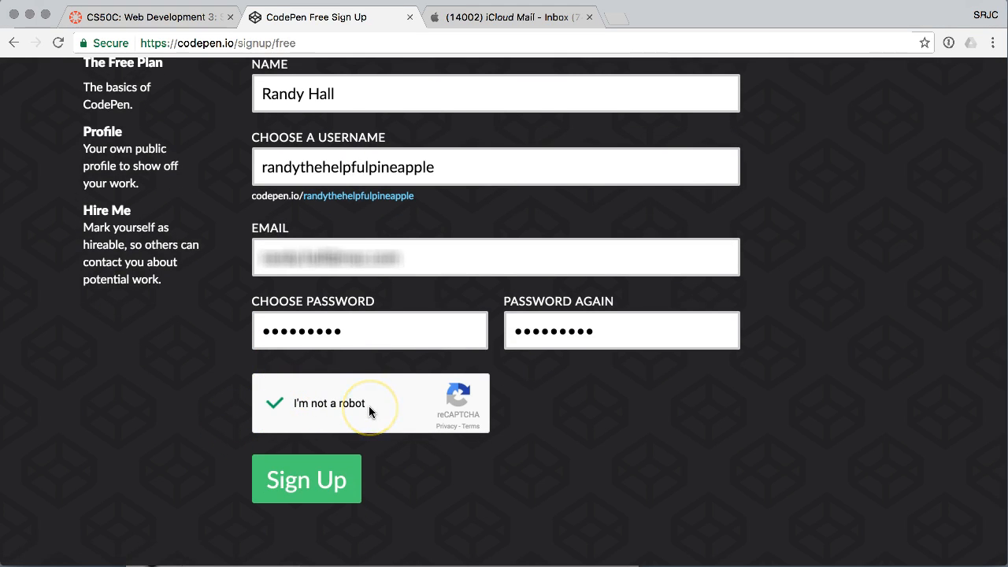
mouse_move(235, 432)
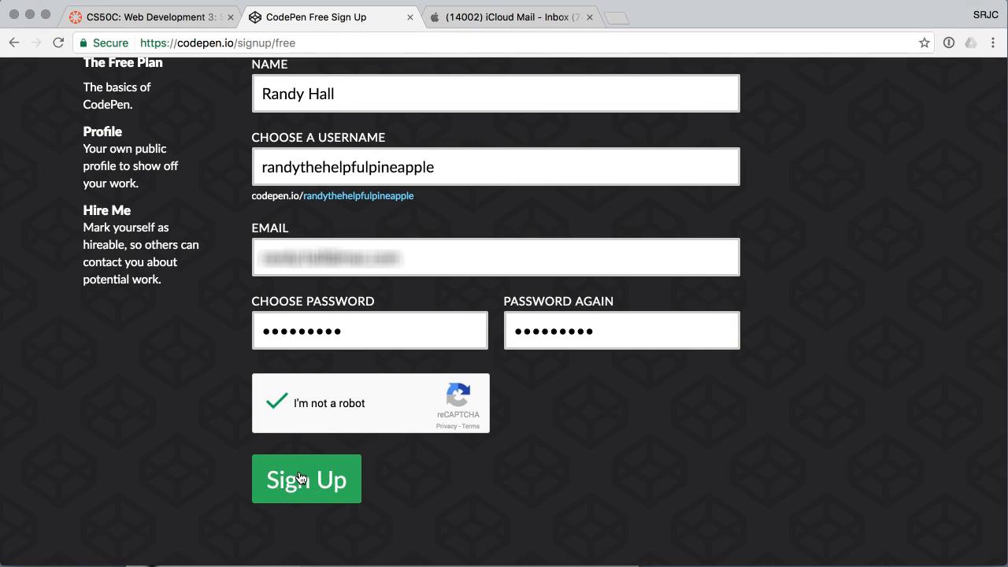
click(305, 479)
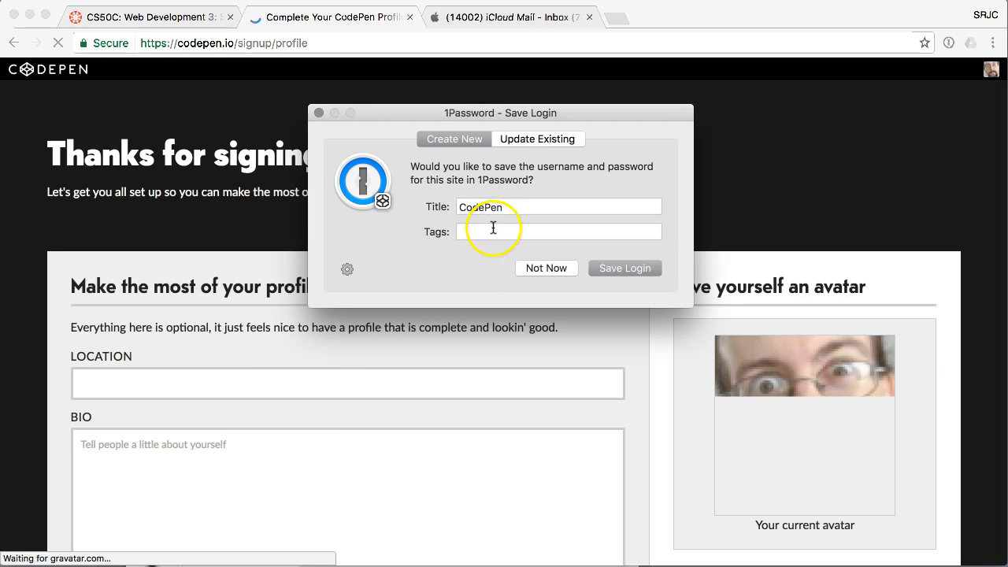
click(545, 268)
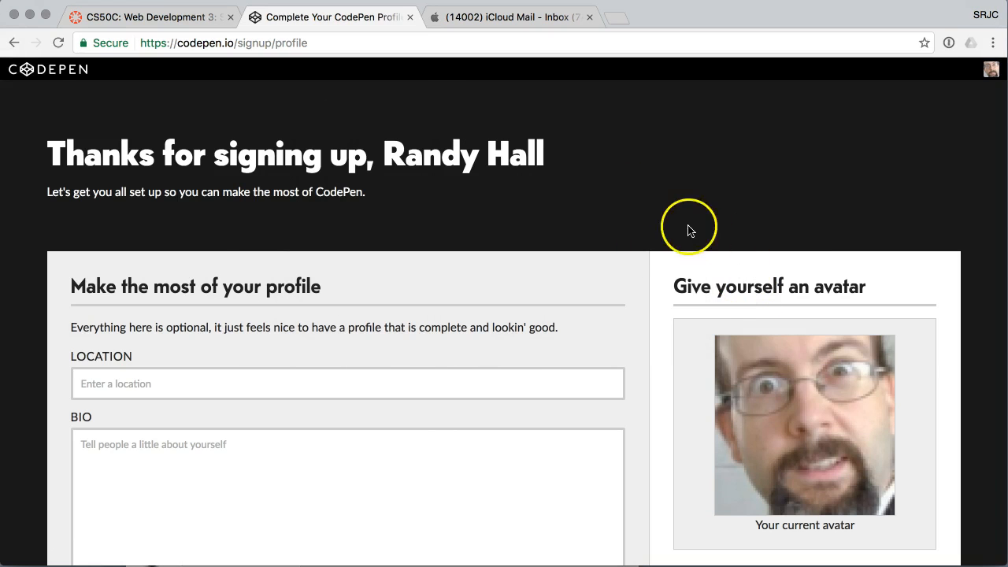
mouse_move(126, 153)
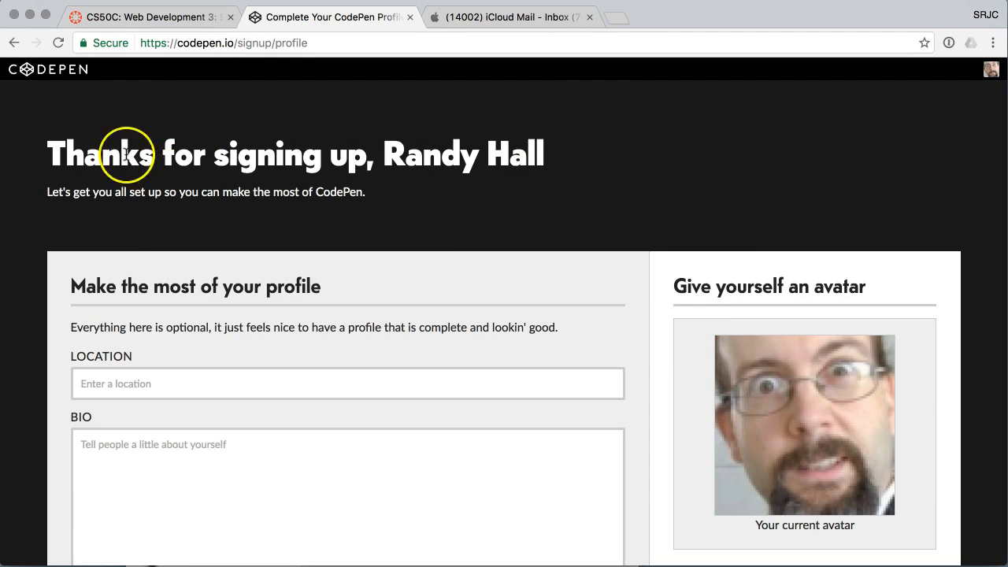
mouse_move(55, 407)
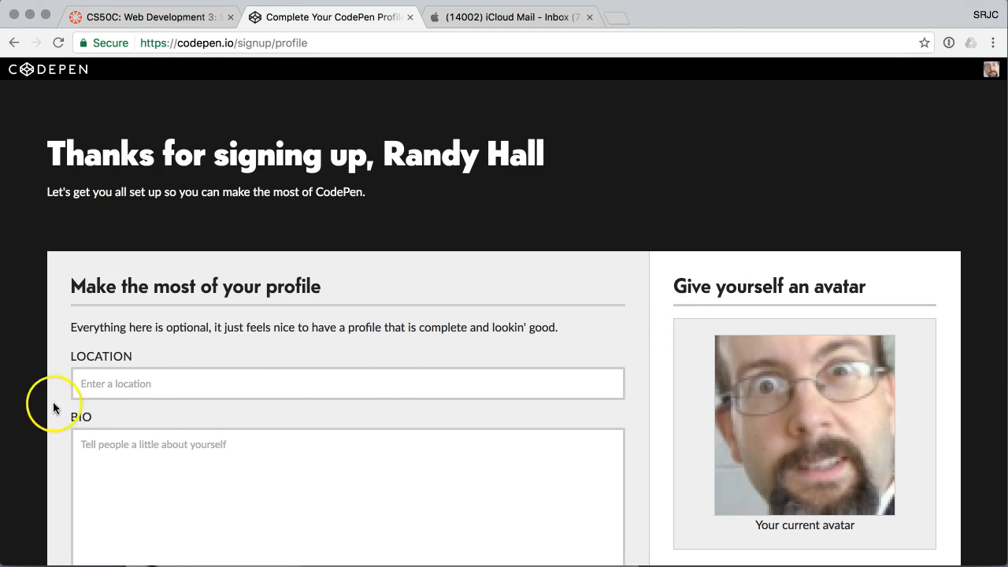
scroll(down, 3)
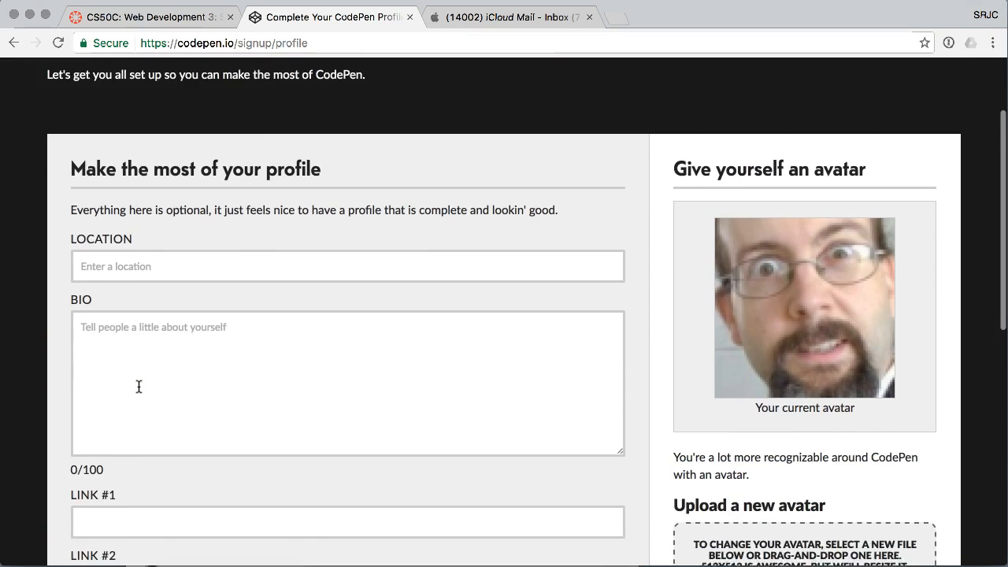
scroll(down, 3)
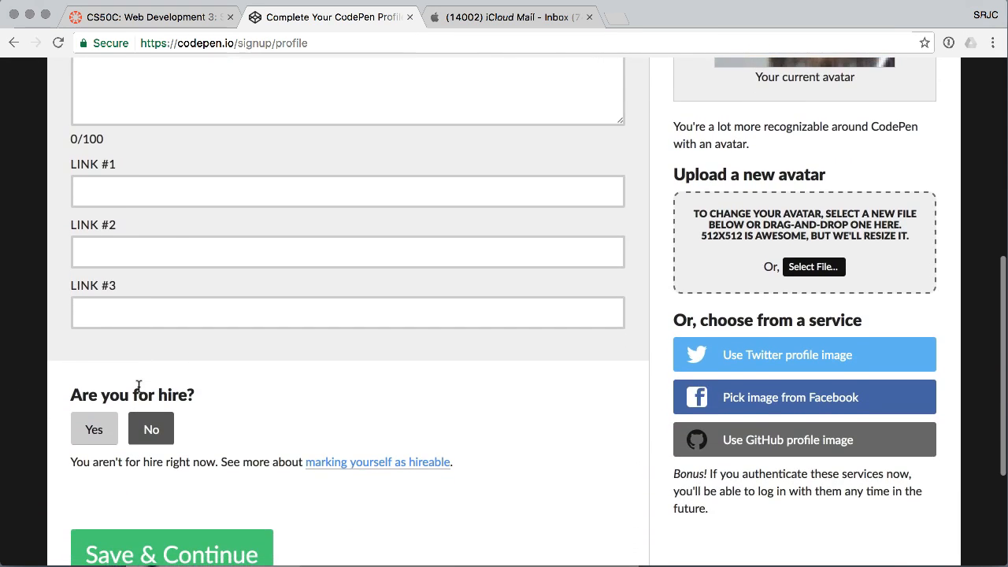
scroll(up, 3)
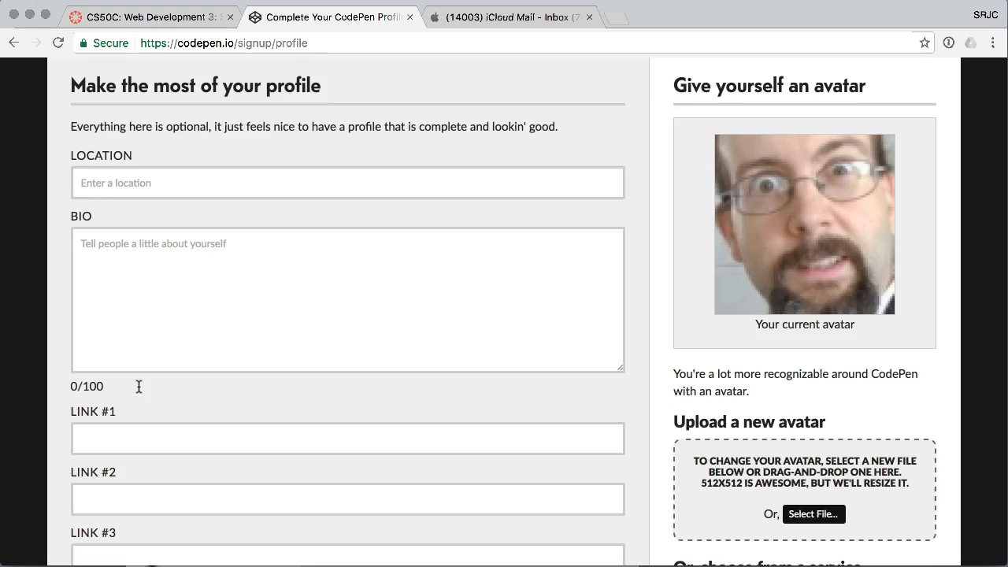
scroll(down, 3)
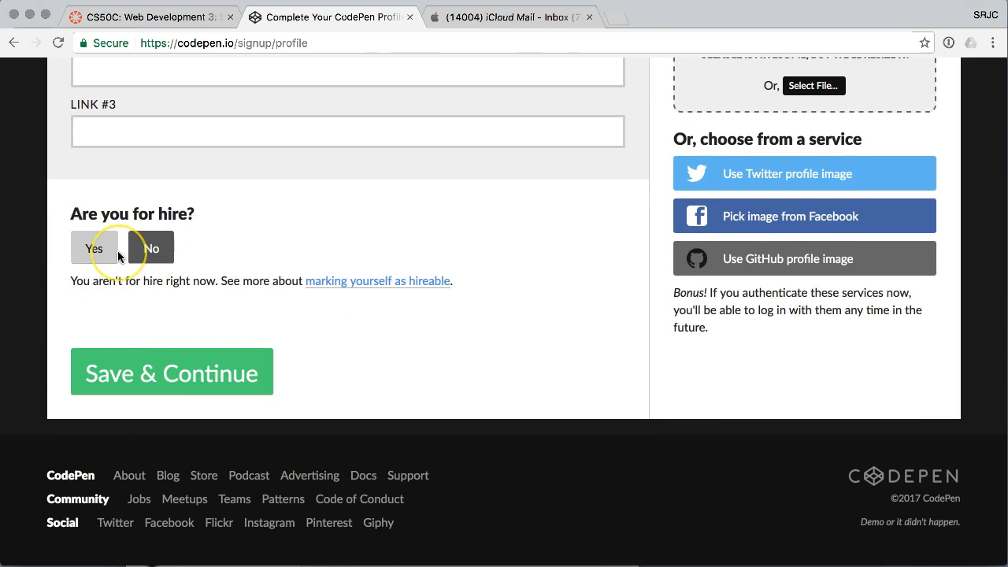
mouse_move(110, 250)
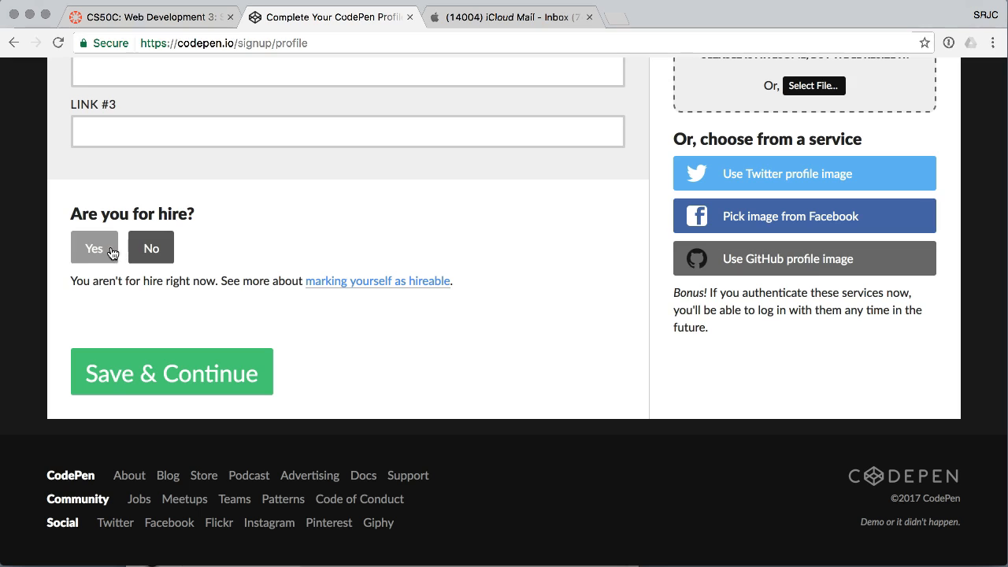
mouse_move(94, 256)
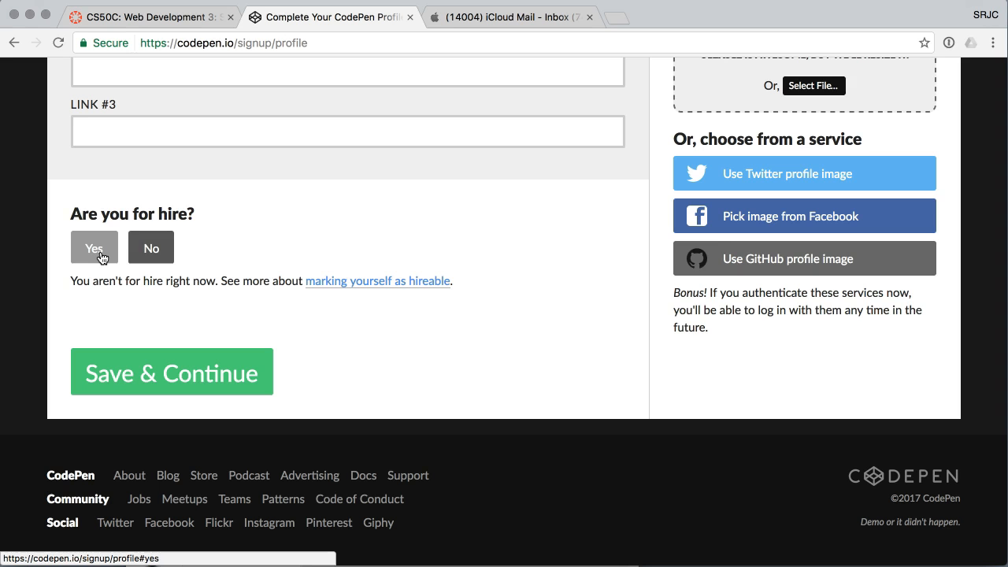
click(150, 248)
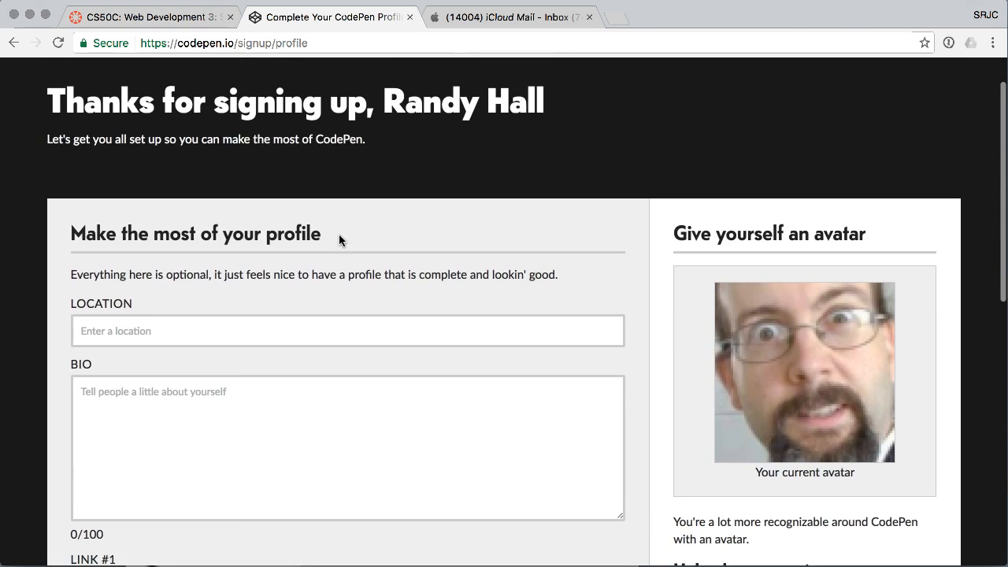
scroll(down, 3)
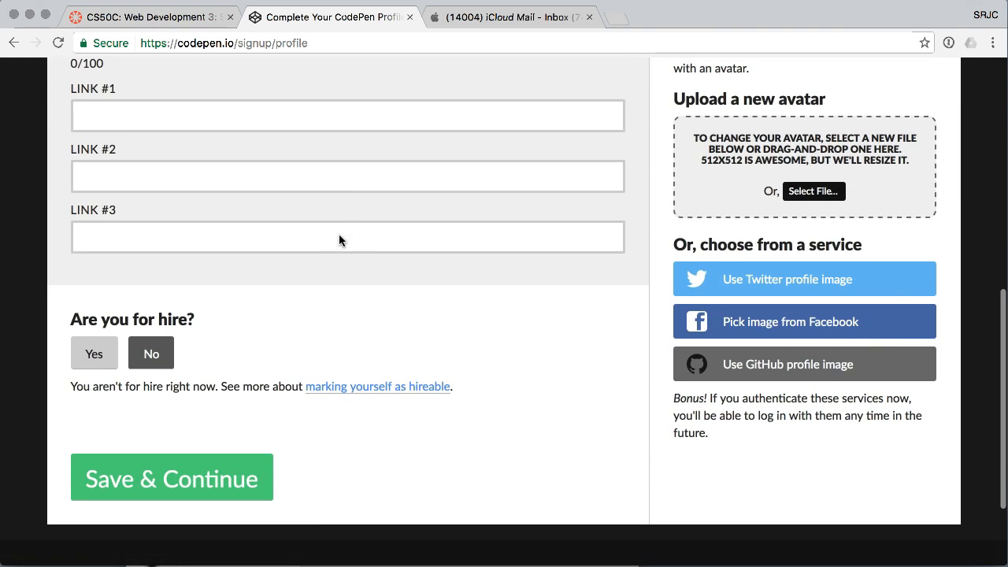
click(171, 477)
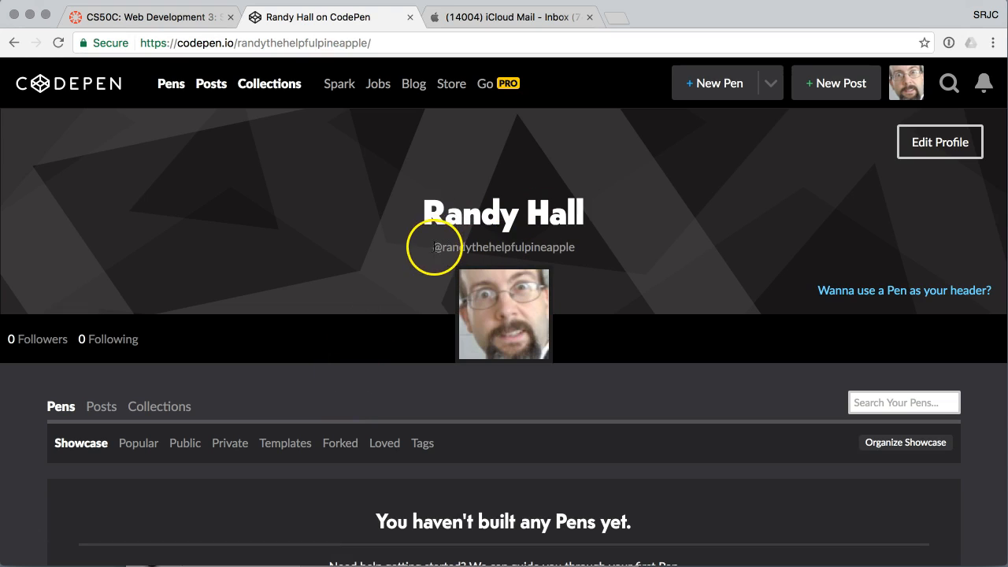
mouse_move(508, 173)
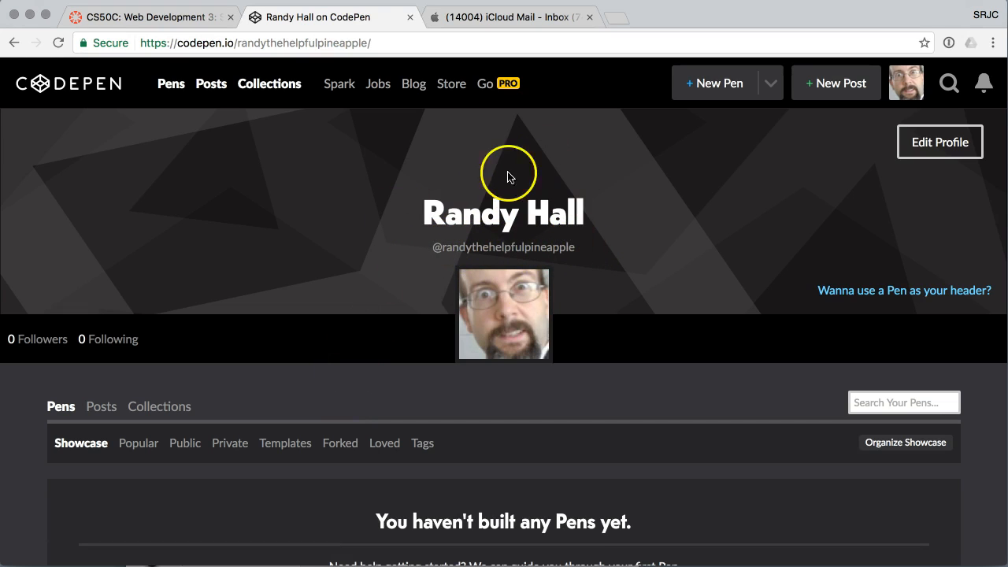
mouse_move(508, 272)
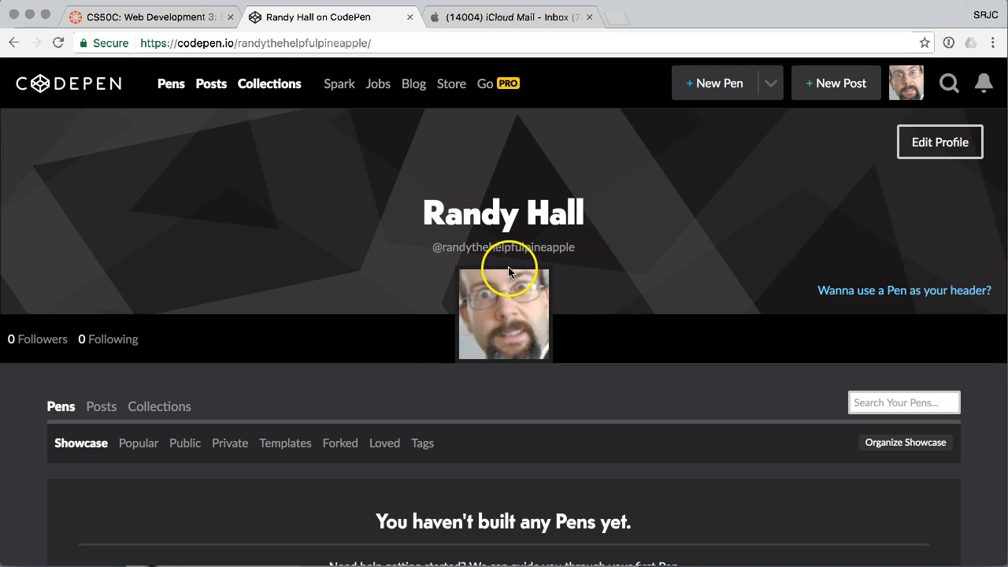
mouse_move(584, 135)
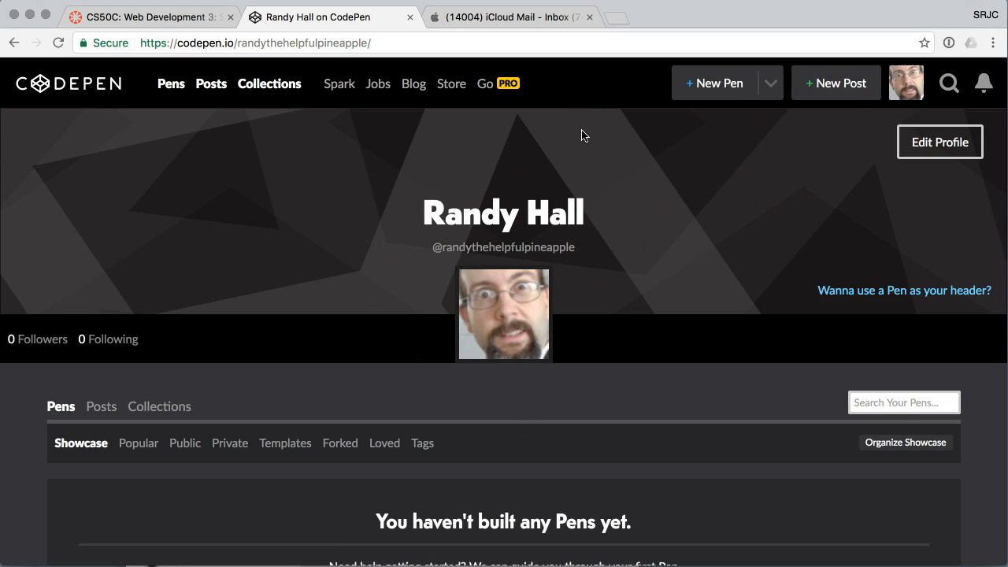
mouse_move(57, 94)
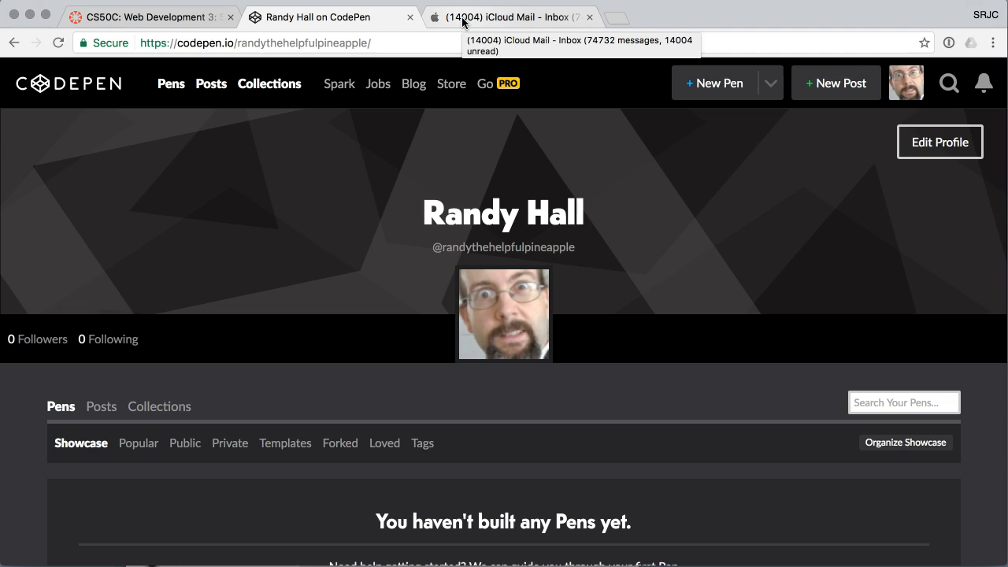
mouse_move(387, 35)
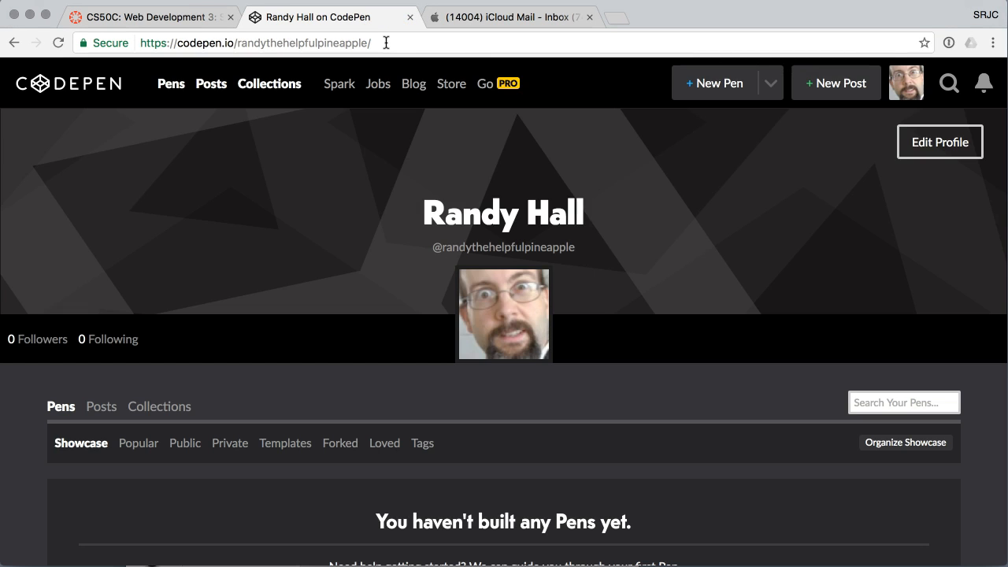
Step: Select the new profile's URL in the address bar, then open the Pens gallery
click(252, 42)
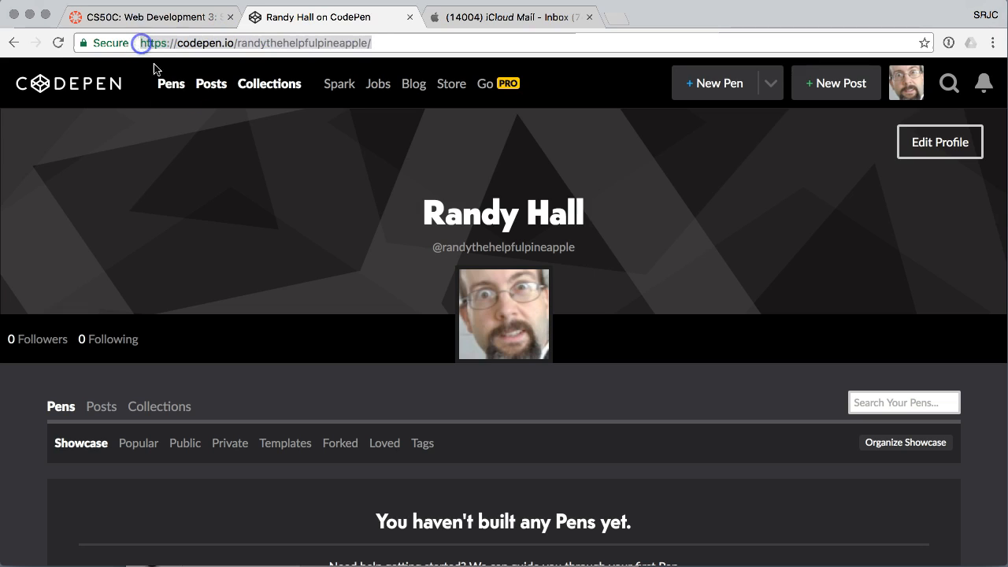
mouse_move(287, 202)
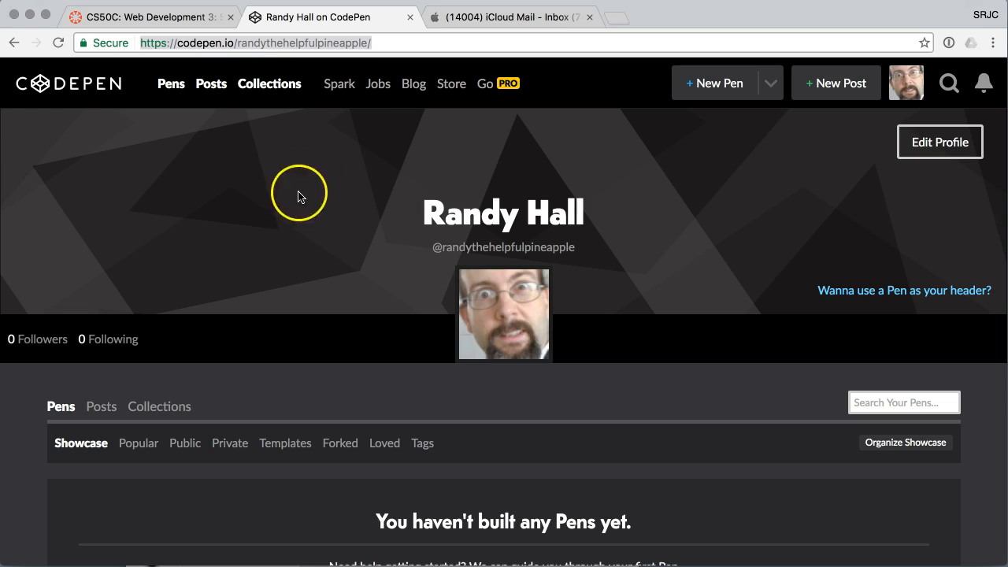
mouse_move(270, 83)
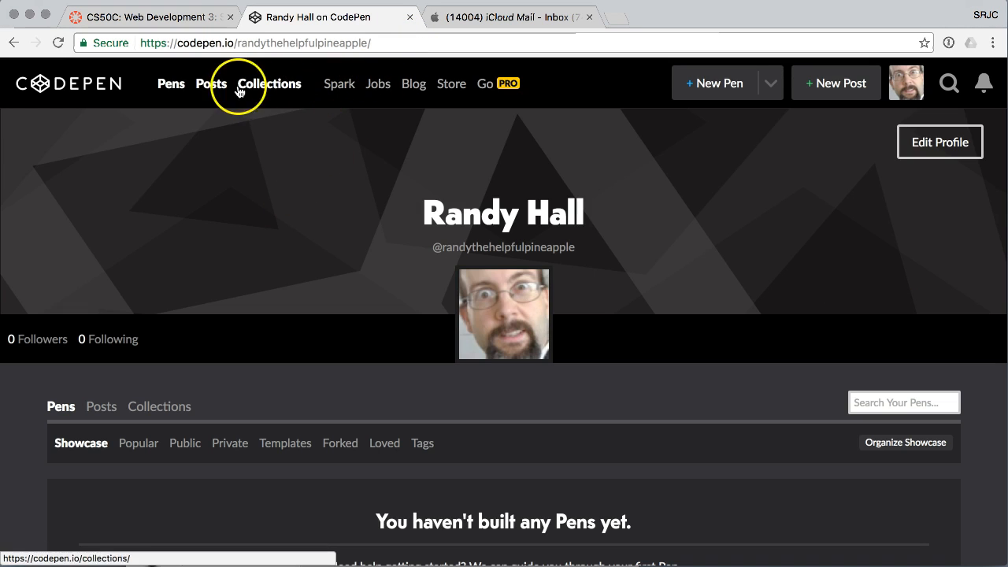
click(171, 84)
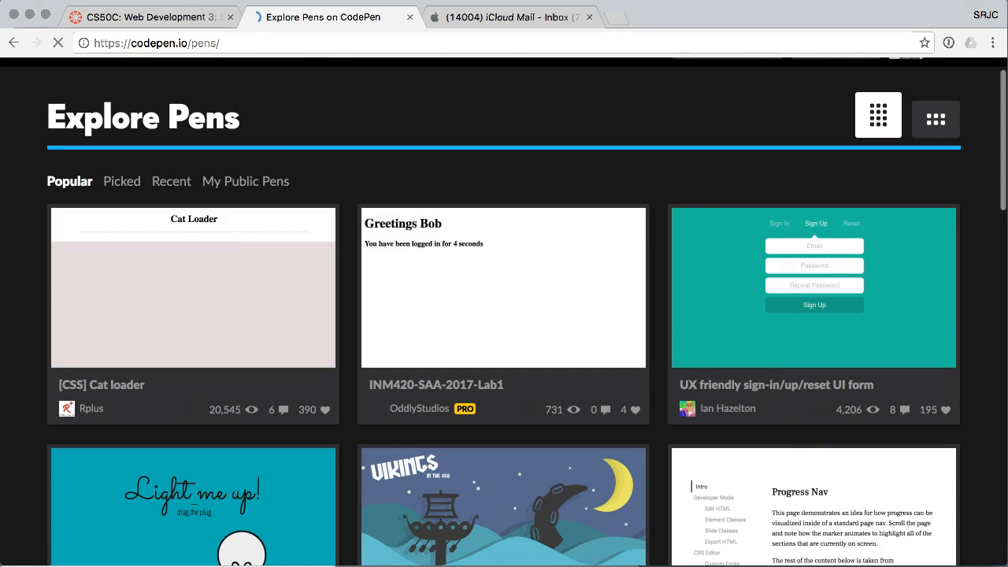
Step: Scroll down the Explore Pens gallery to the next-page link
scroll(down, 3)
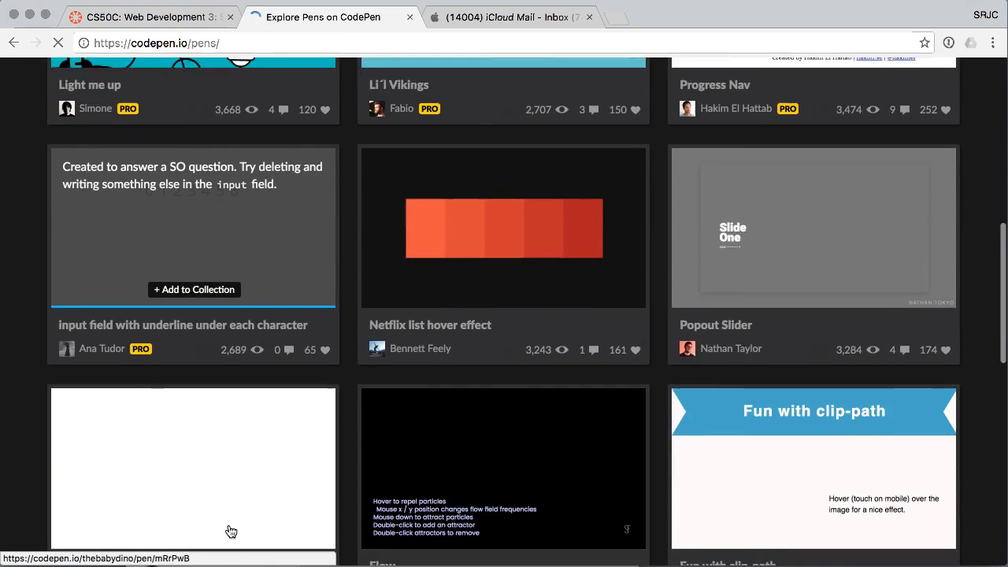
scroll(down, 3)
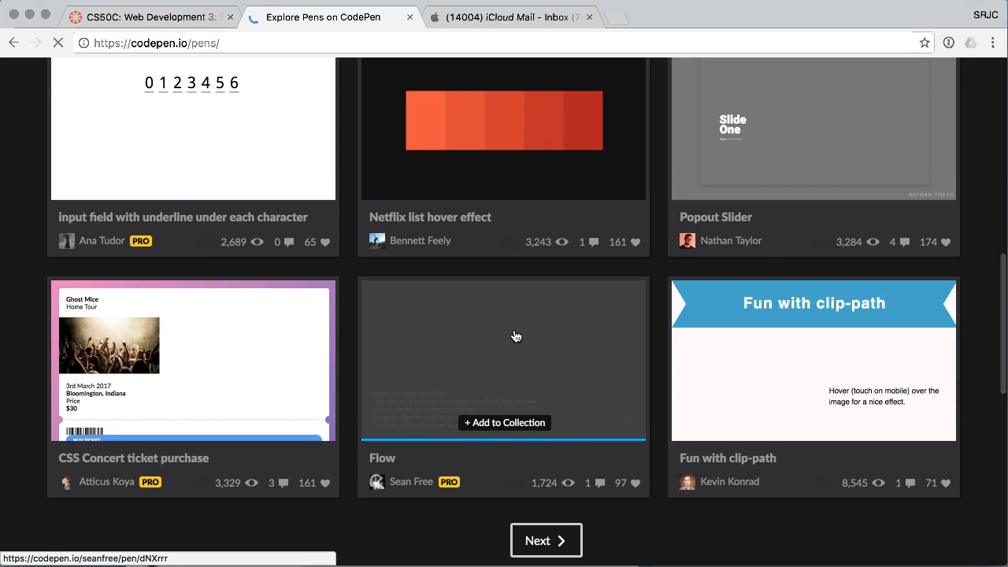
mouse_move(418, 481)
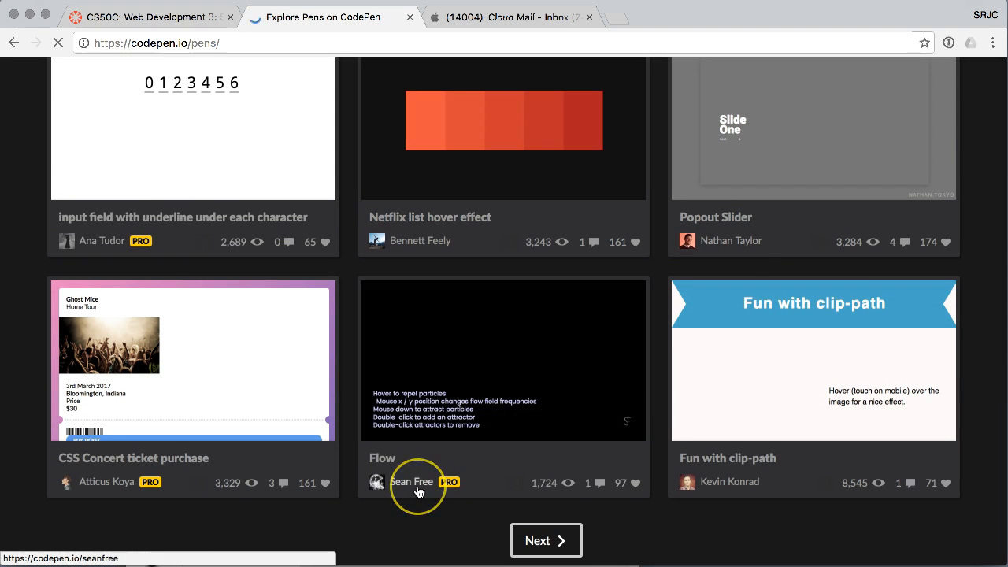